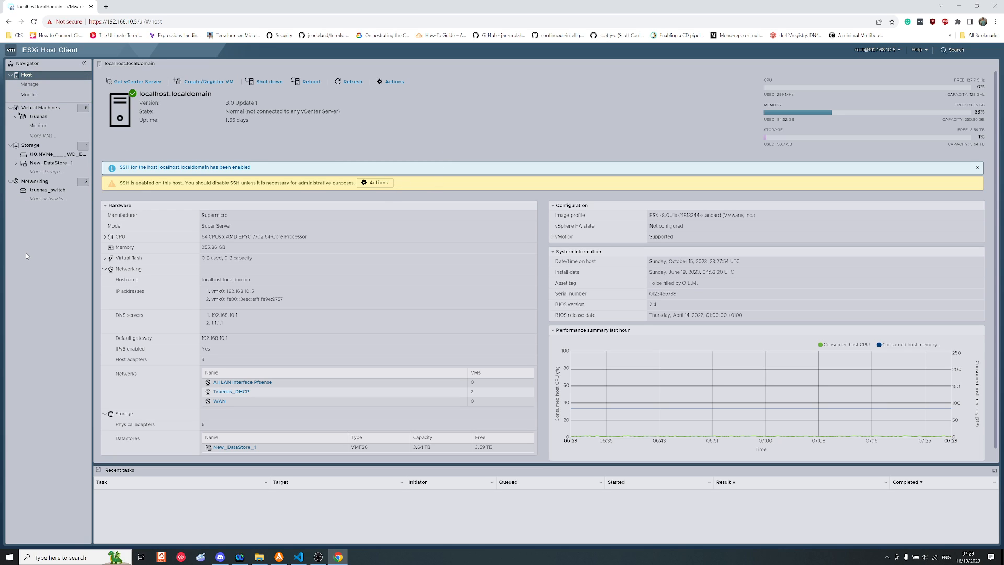
- Show the host's datastores list containing New_DataStore_1
left_click(29, 146)
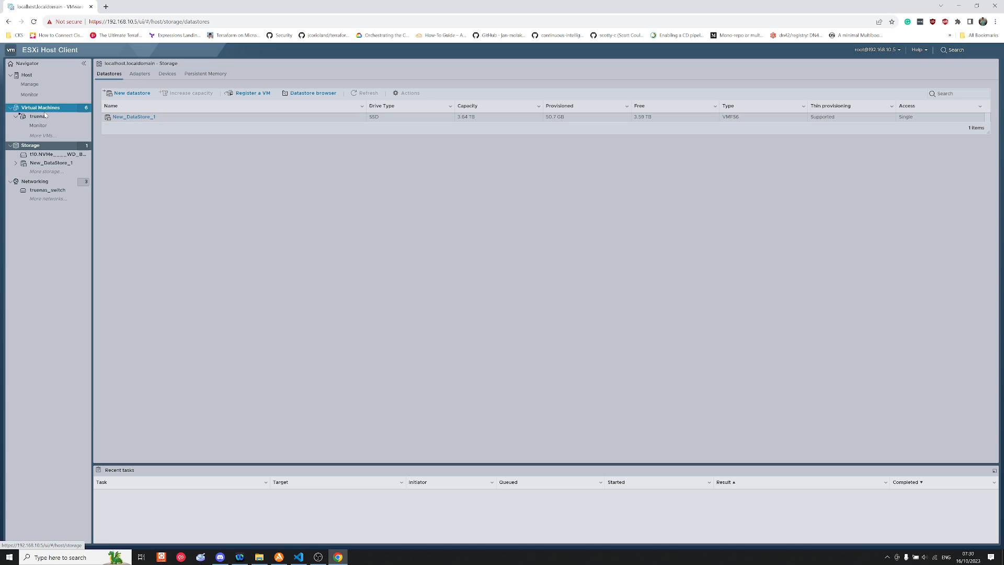
- List the host's virtual machines and launch the Create / Register VM wizard
left_click(40, 107)
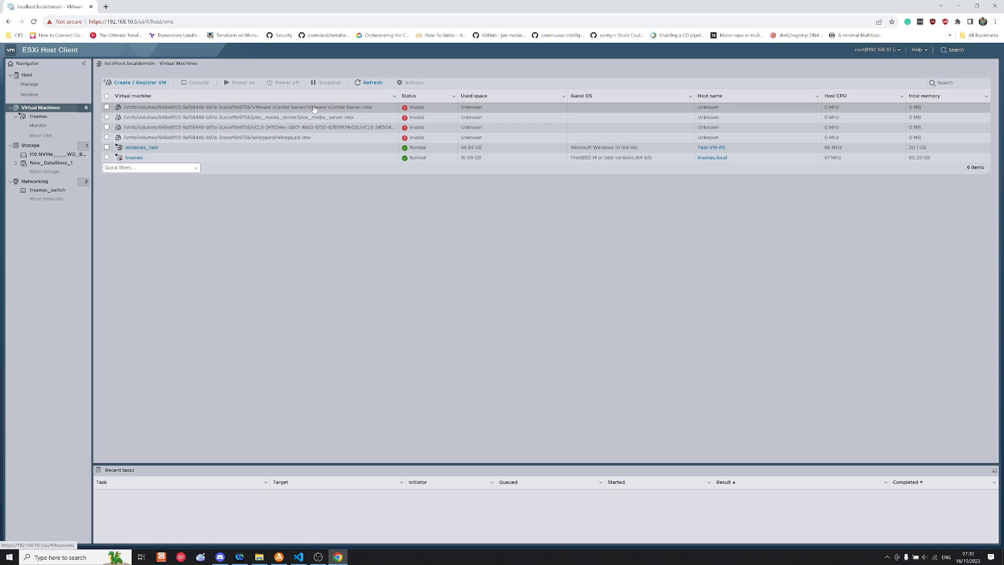
mouse_move(358, 114)
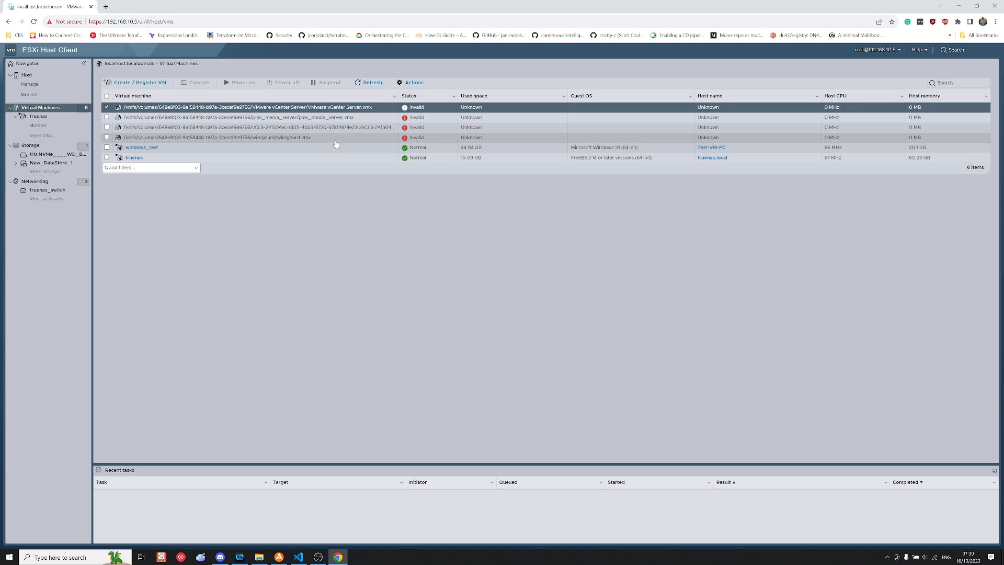
mouse_move(280, 139)
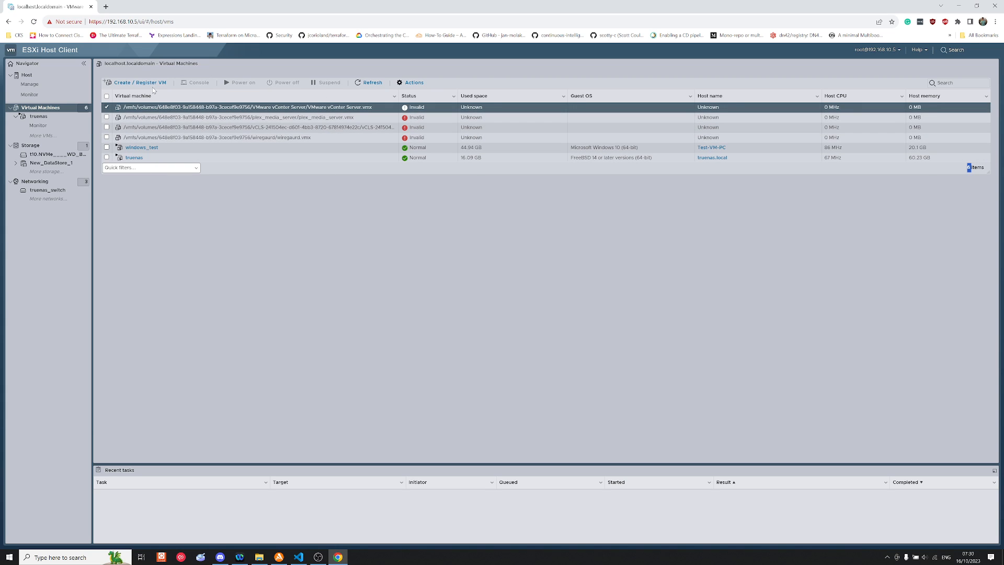
mouse_move(351, 206)
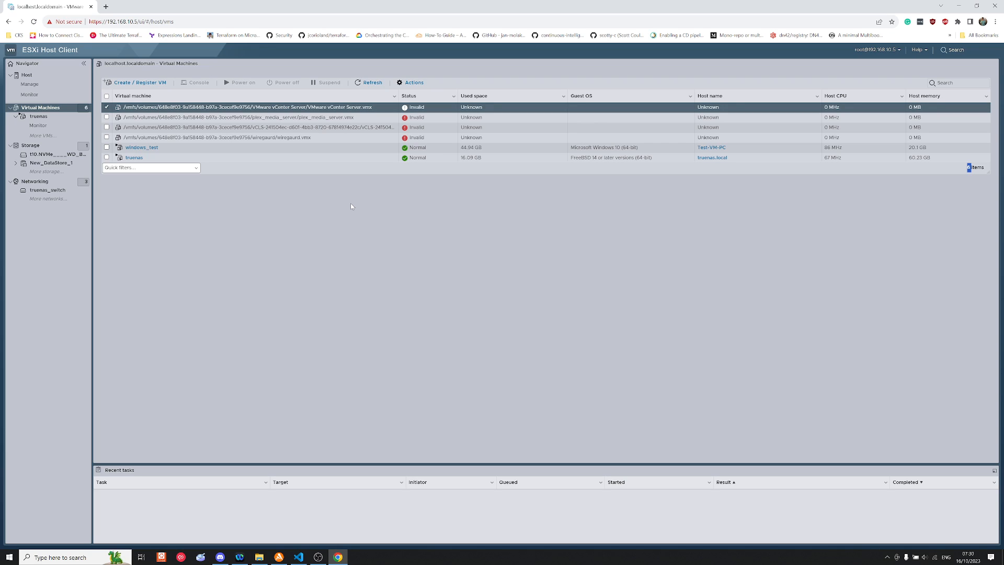
mouse_move(265, 195)
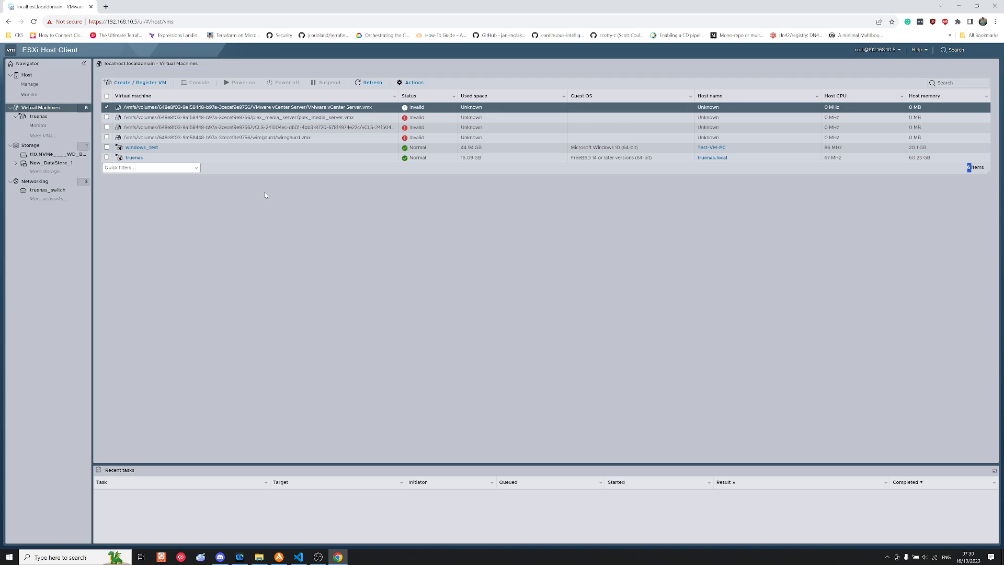
mouse_move(233, 179)
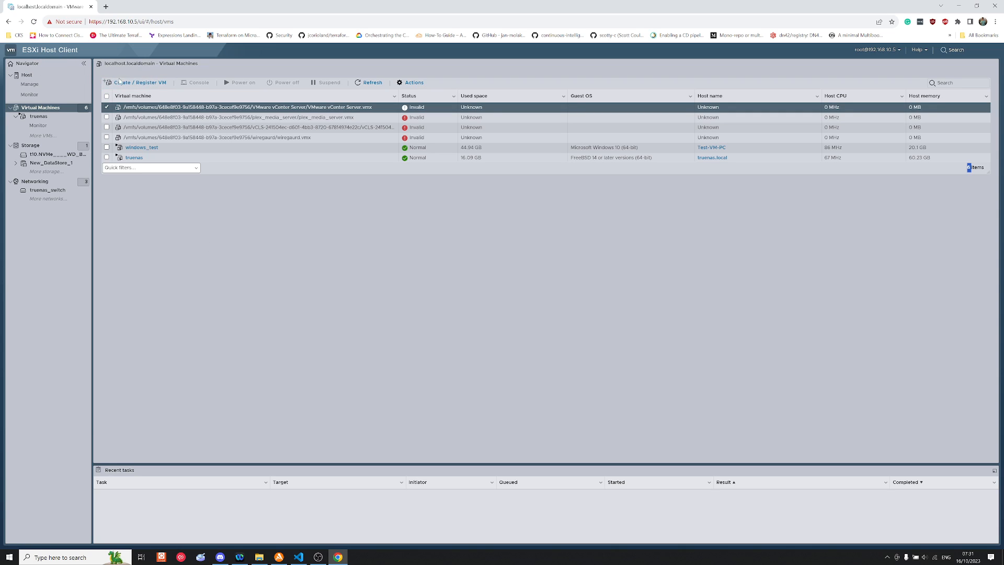
left_click(138, 82)
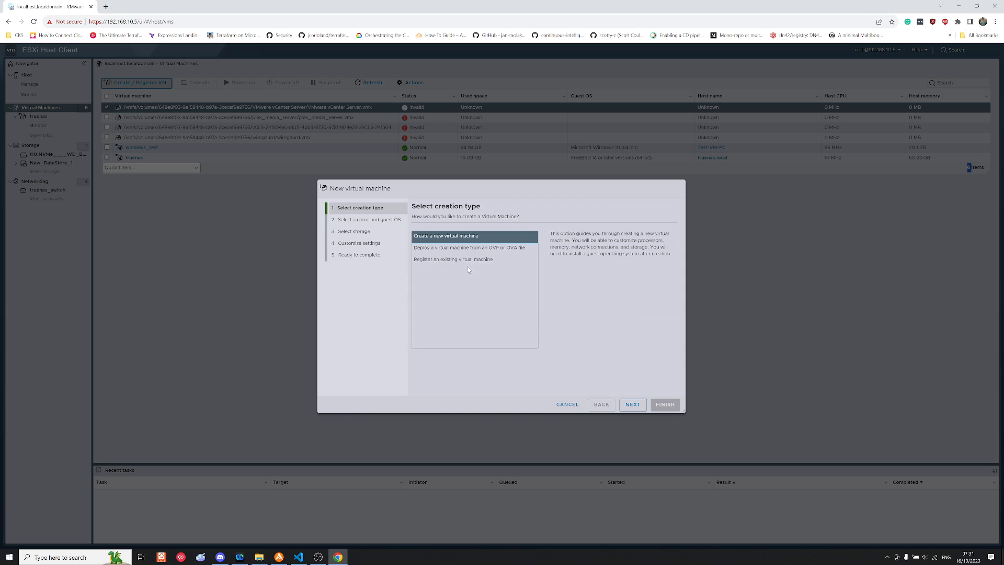
- Choose to register an existing virtual machine and browse New_DataStore_1 for its file
left_click(453, 259)
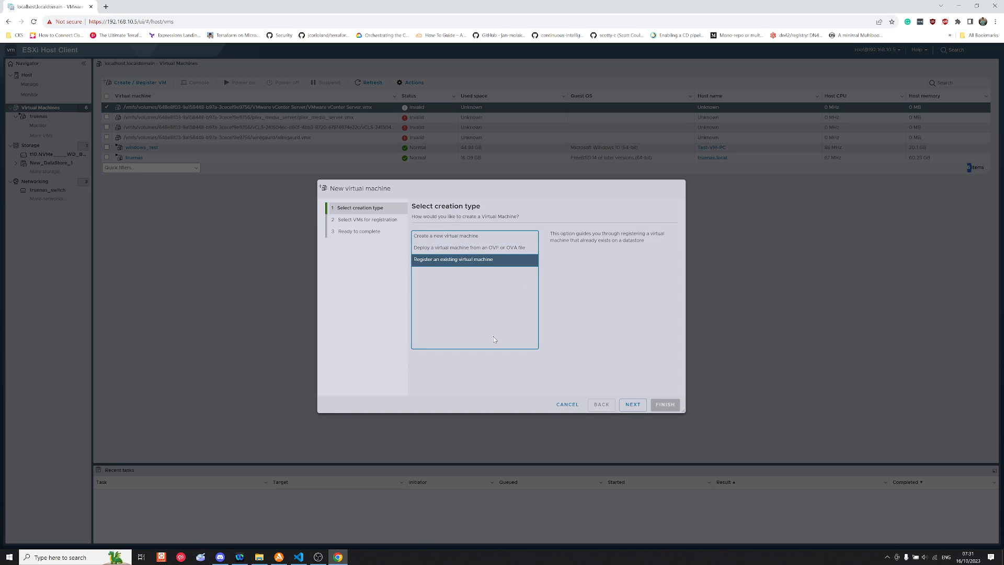
left_click(631, 404)
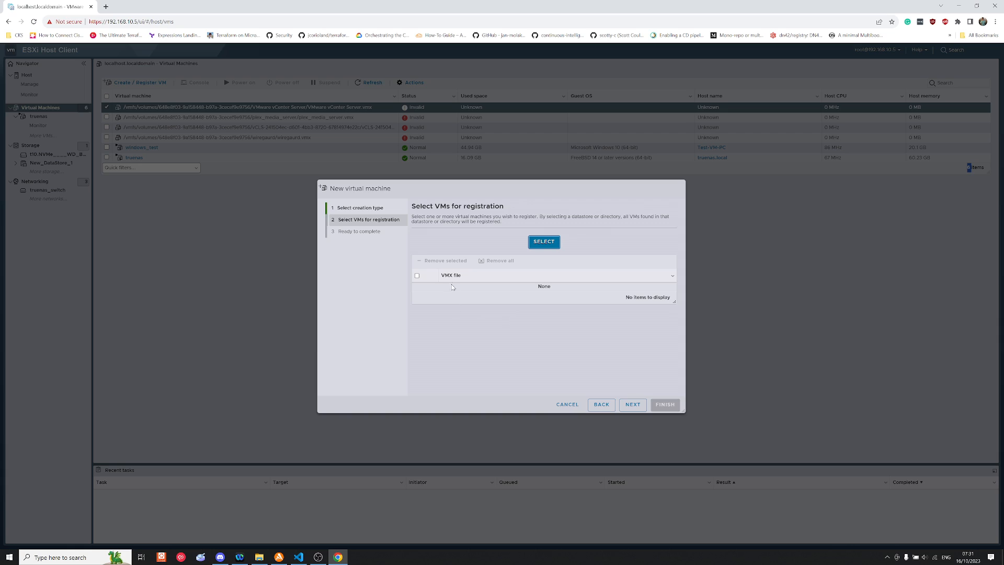
mouse_move(462, 325)
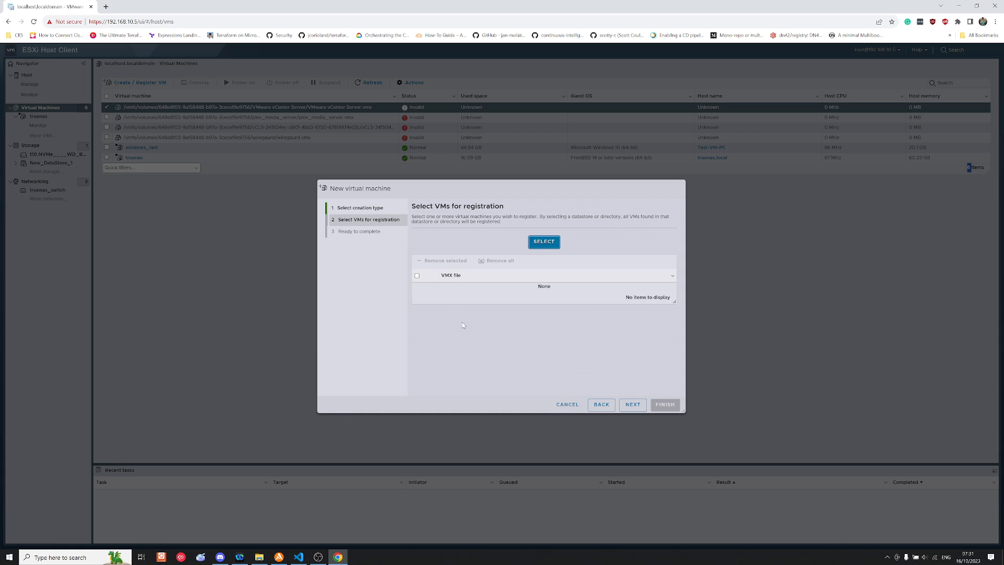
mouse_move(389, 276)
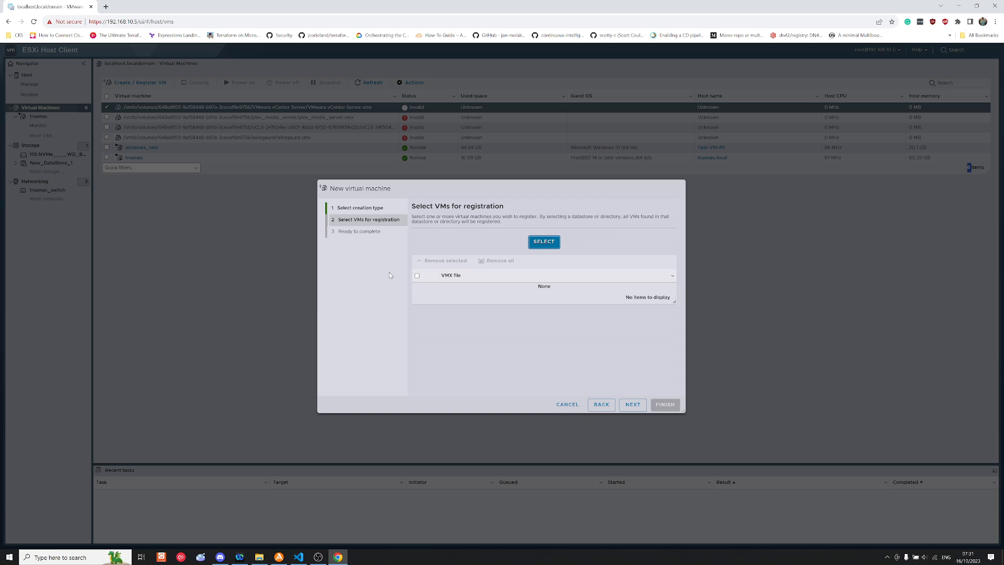
mouse_move(412, 229)
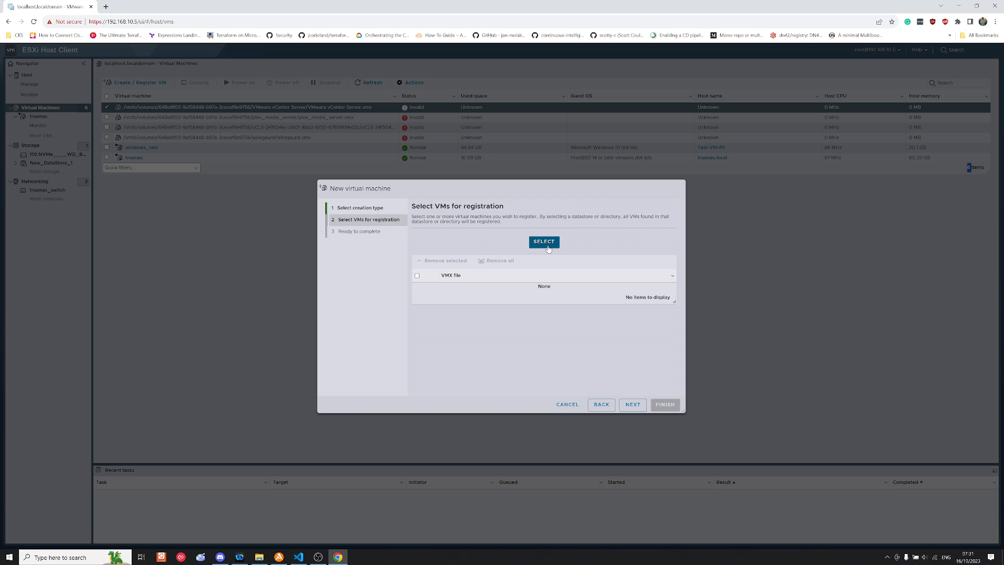
left_click(544, 242)
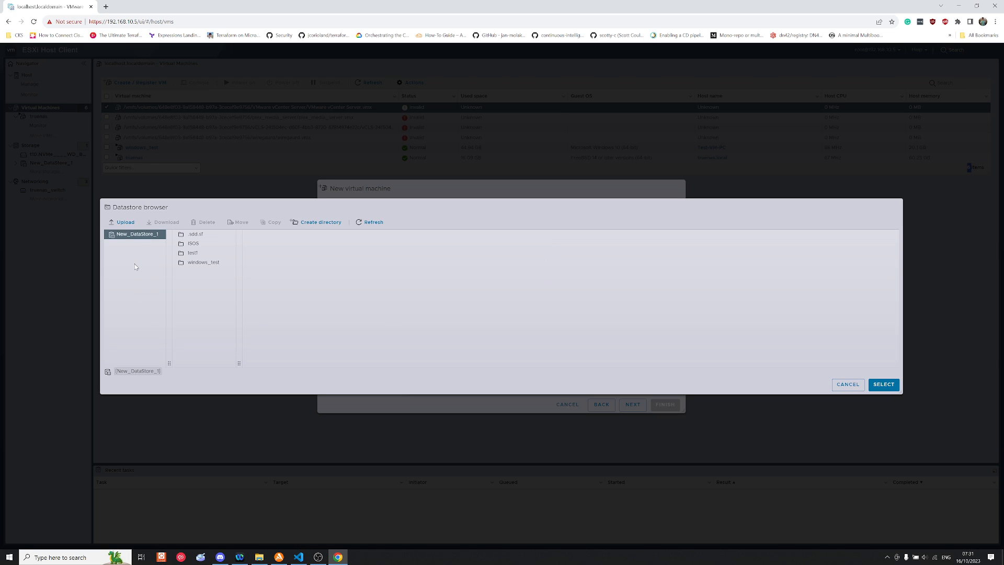
- Select plex_media_server.vmx inside the test/plex_media_server folder
left_click(193, 252)
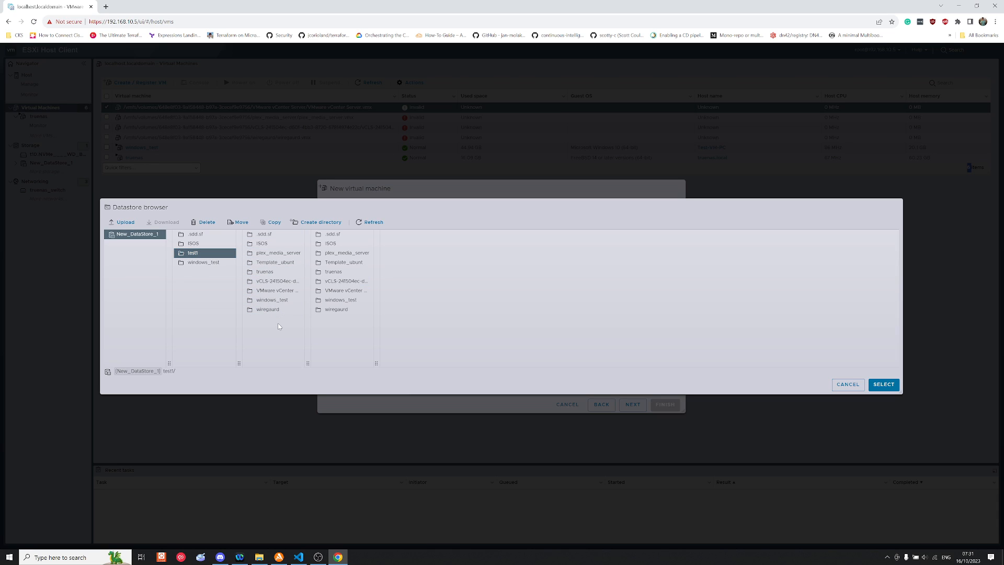
mouse_move(349, 346)
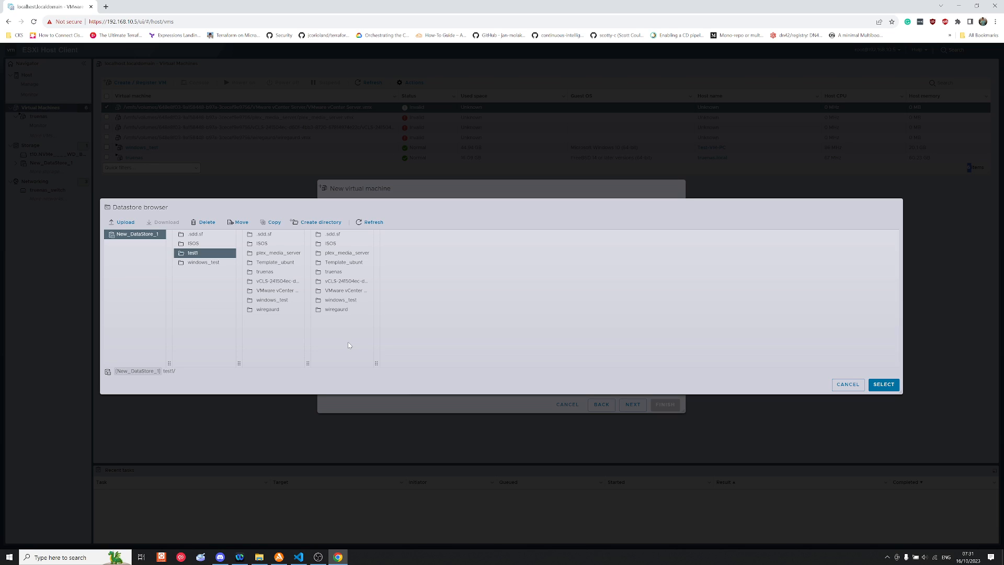
mouse_move(329, 222)
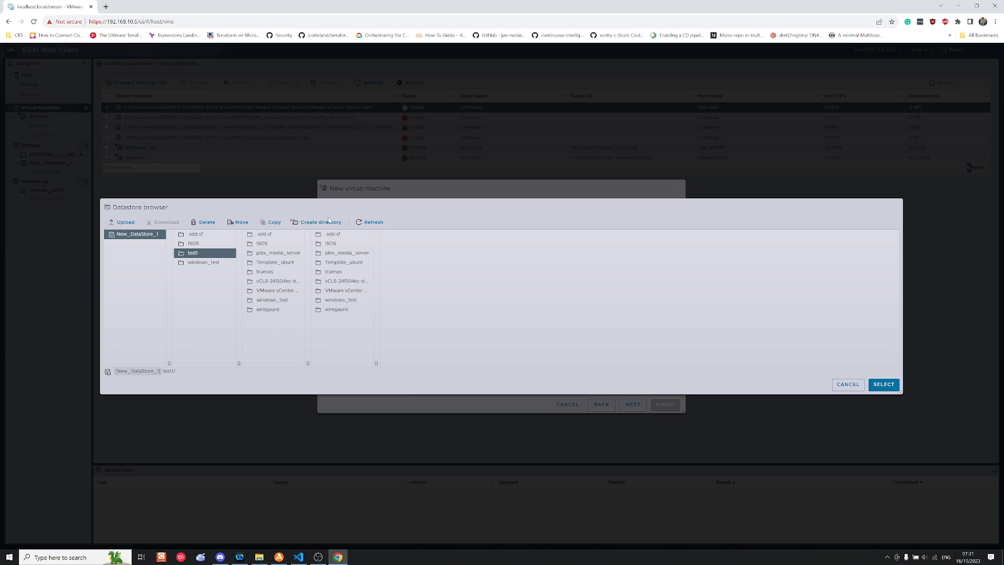
mouse_move(371, 262)
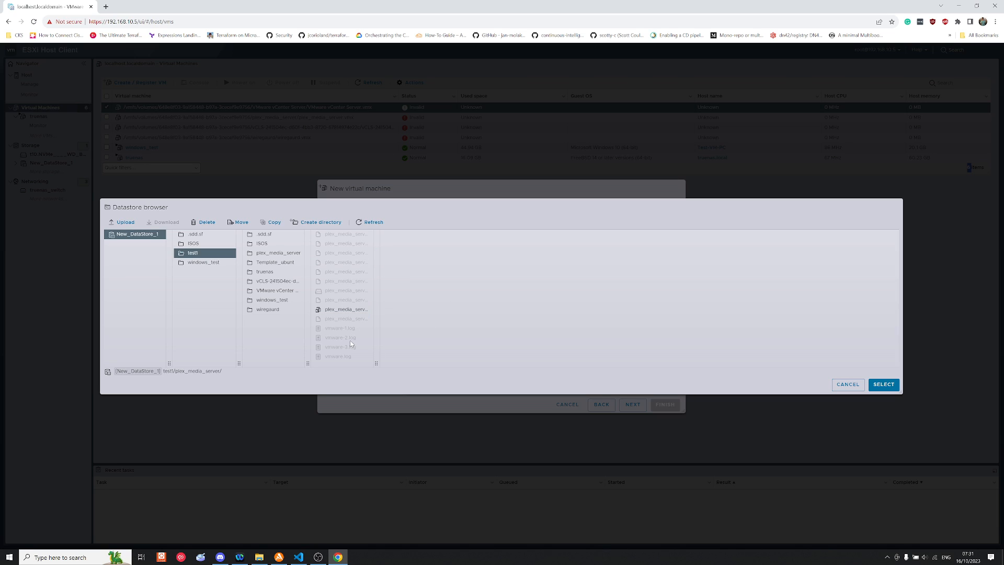
left_click(345, 308)
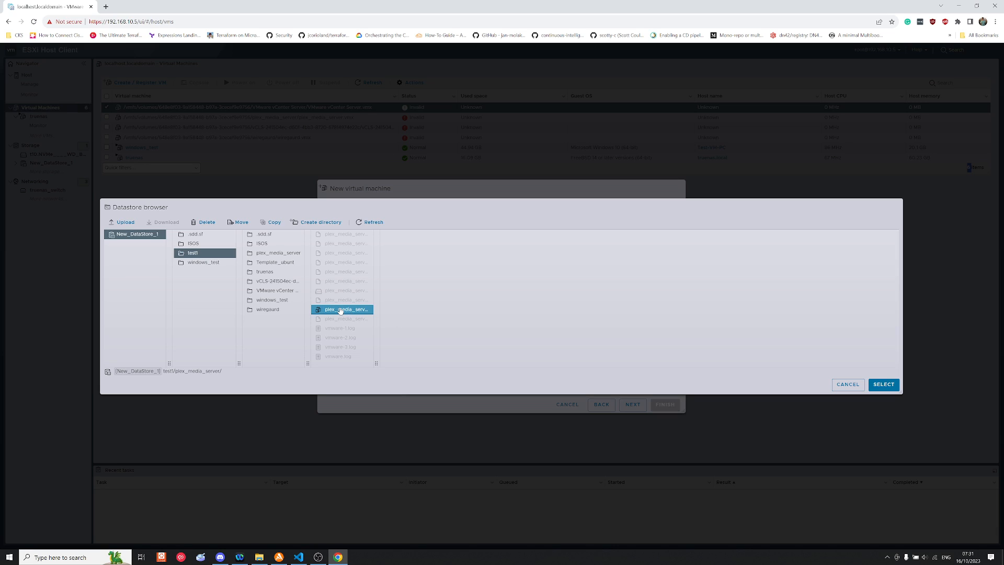
left_click(344, 309)
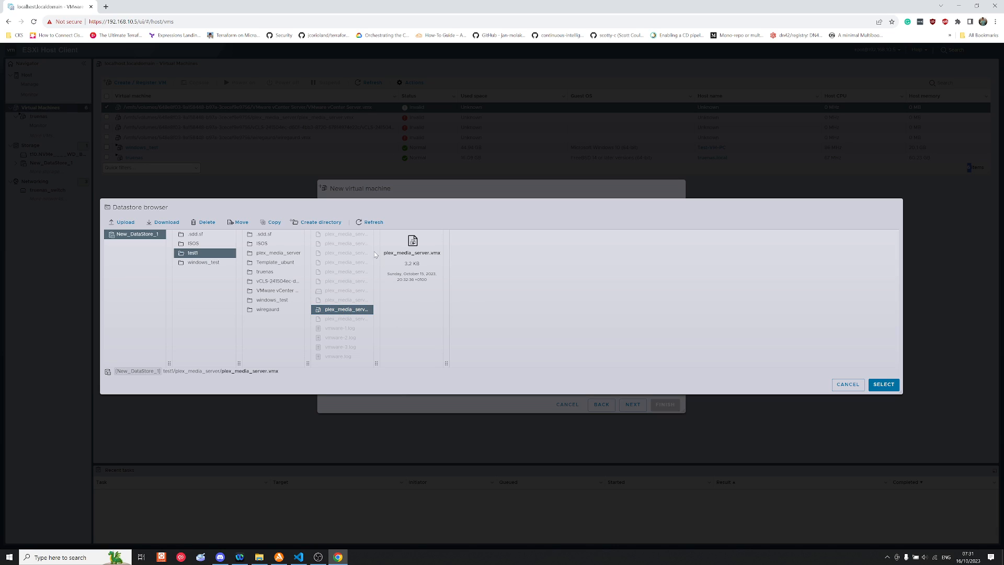
mouse_move(404, 214)
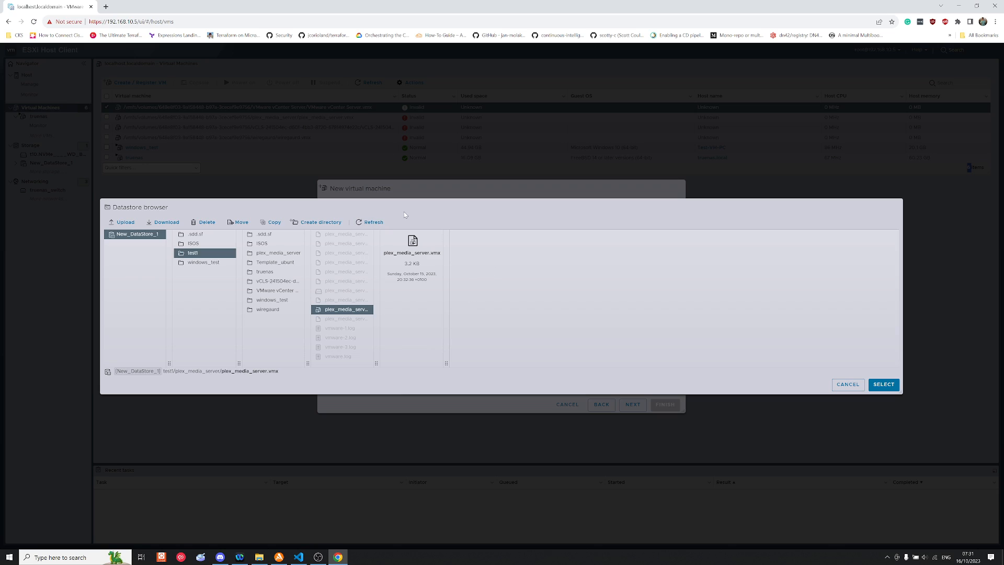
mouse_move(442, 259)
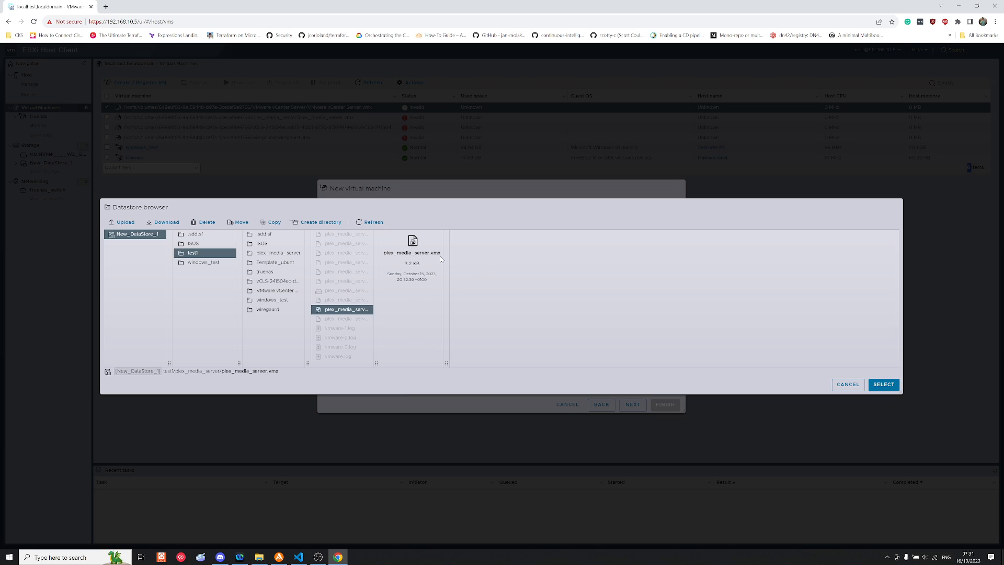
- Register plex_media_server.vmx through the wizard and view the new plex_media_server VM
left_click(342, 309)
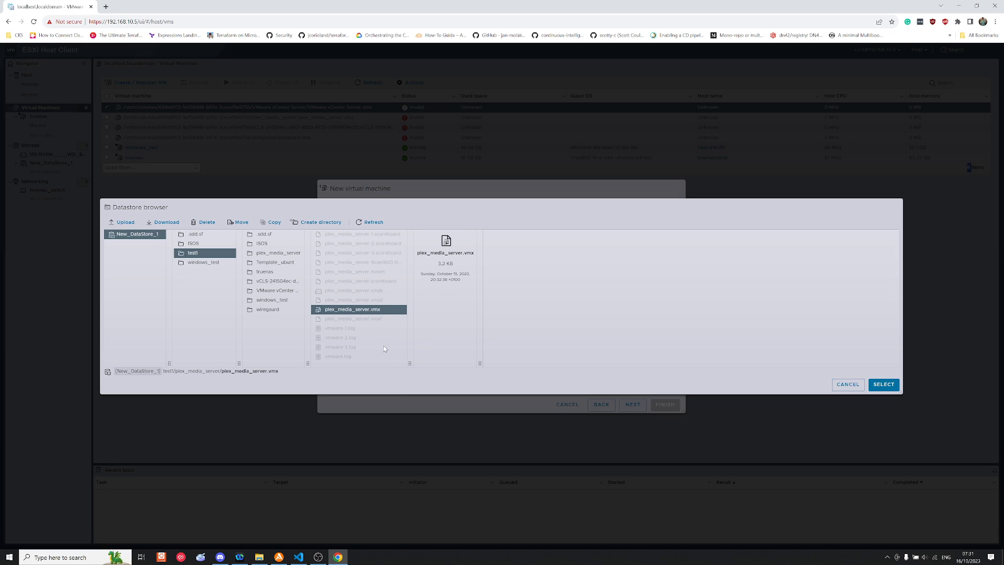
mouse_move(382, 325)
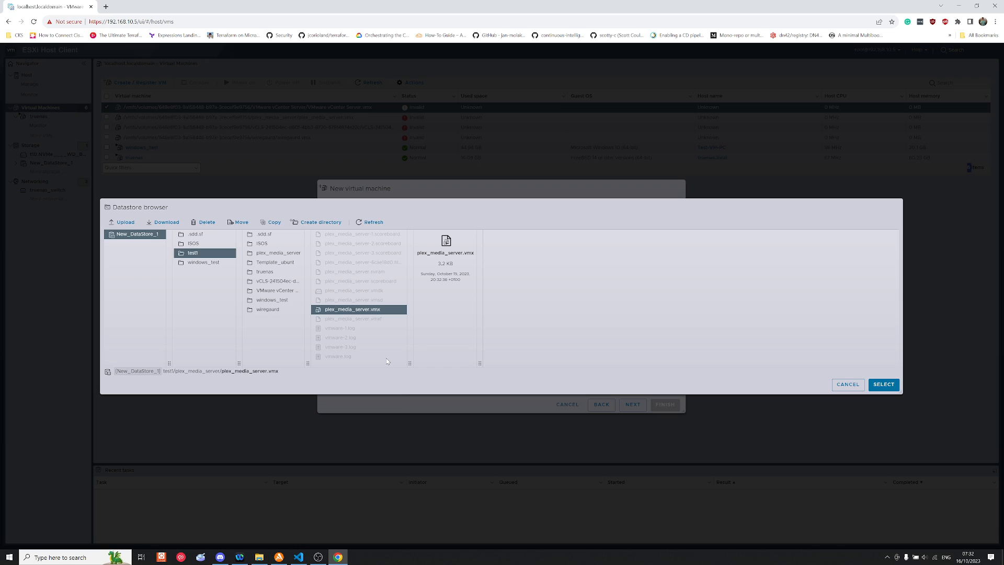
mouse_move(384, 360)
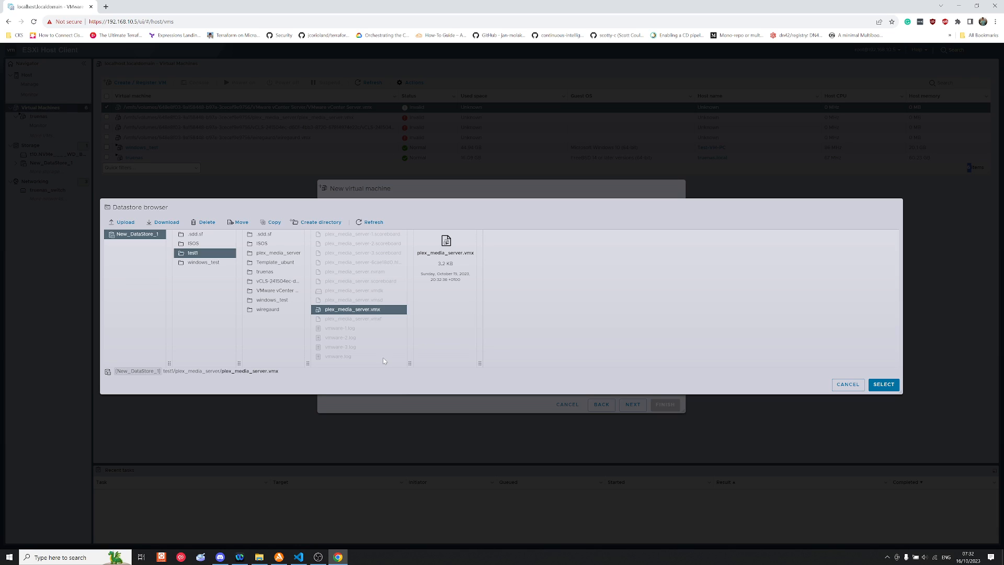
left_click(353, 309)
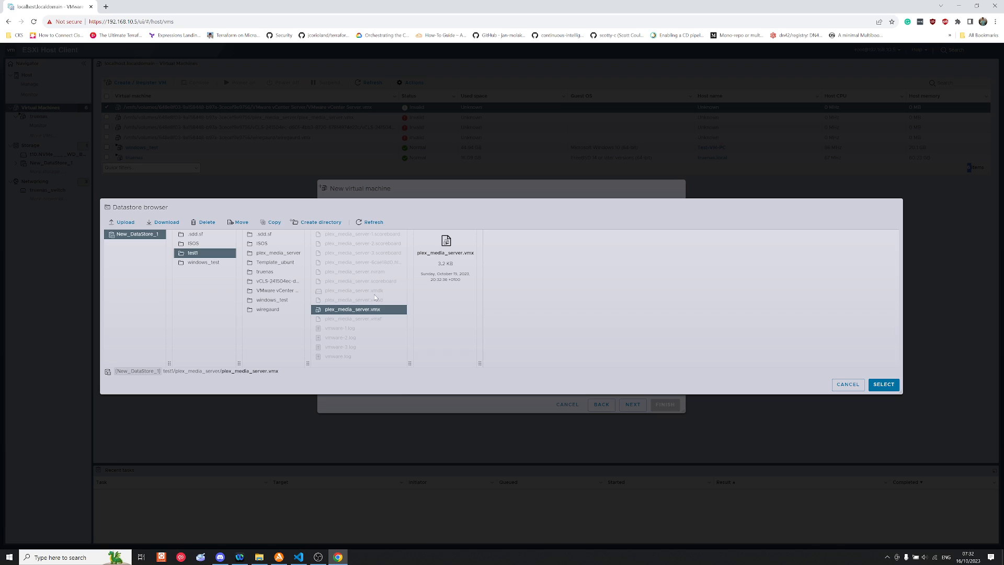
mouse_move(391, 294)
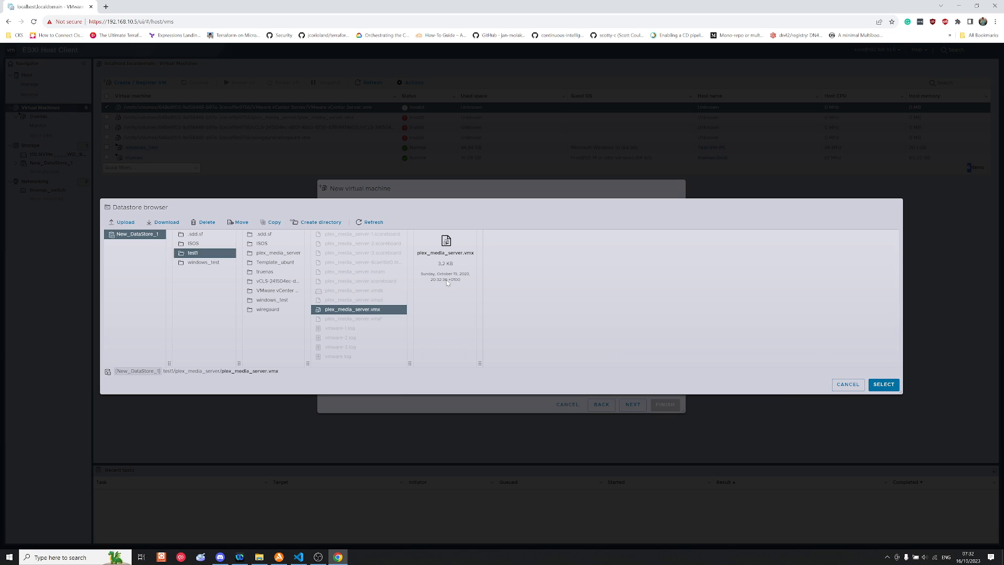
mouse_move(480, 310)
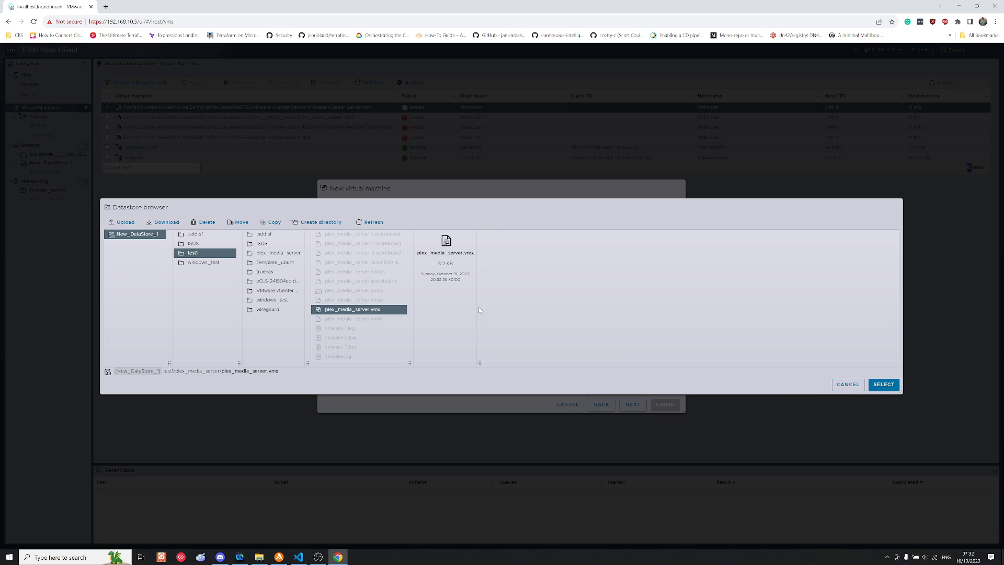
left_click(883, 385)
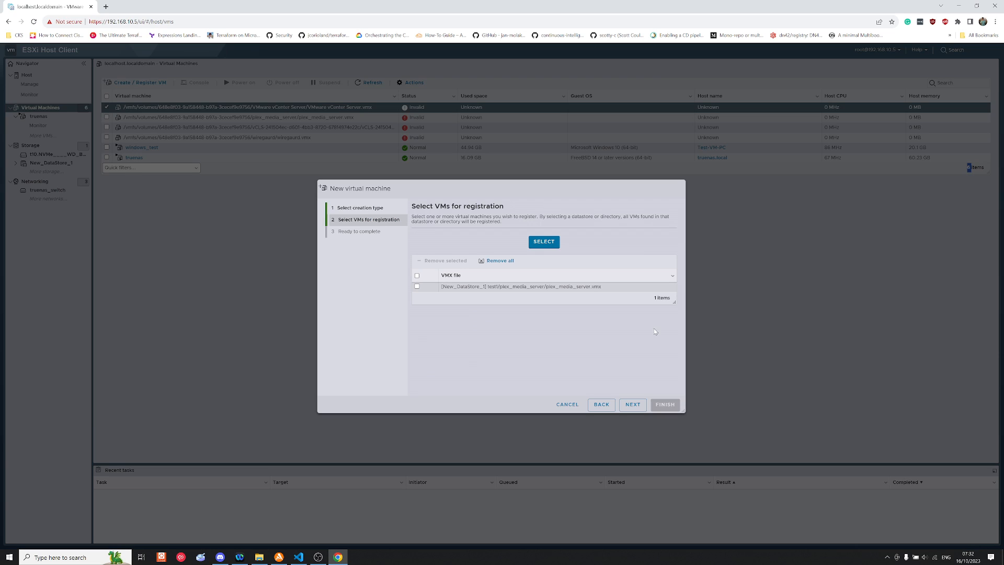
left_click(631, 404)
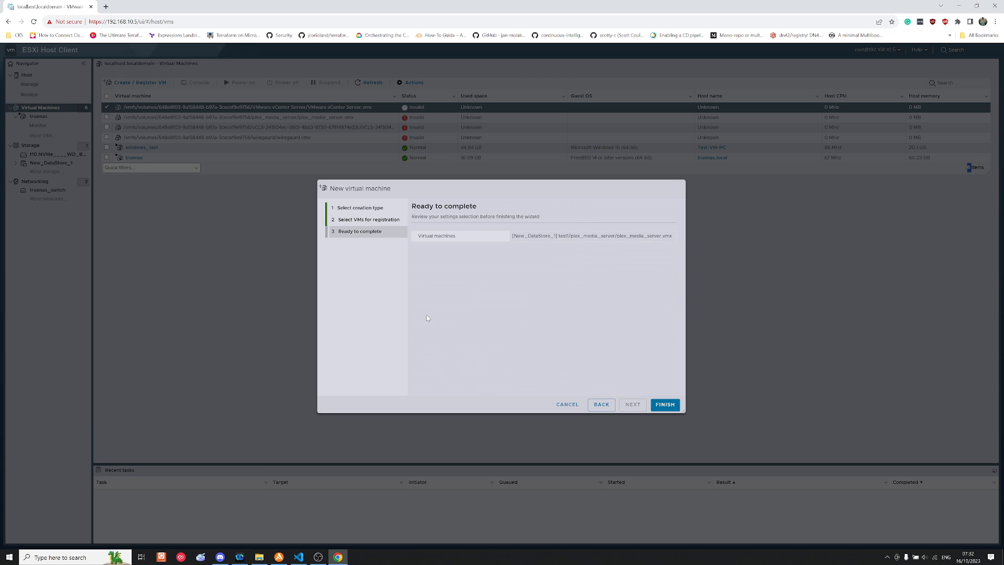
left_click(663, 404)
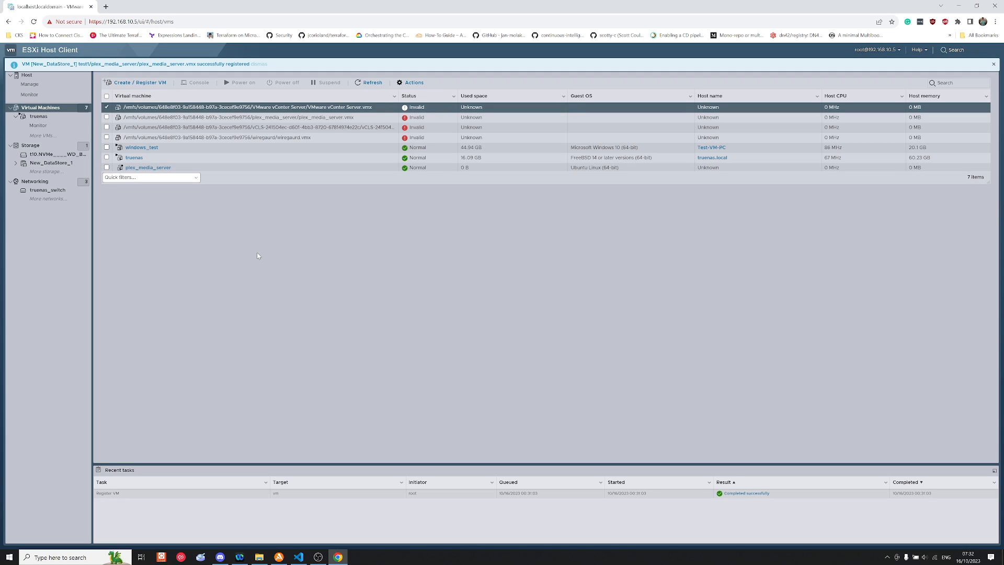
left_click(147, 167)
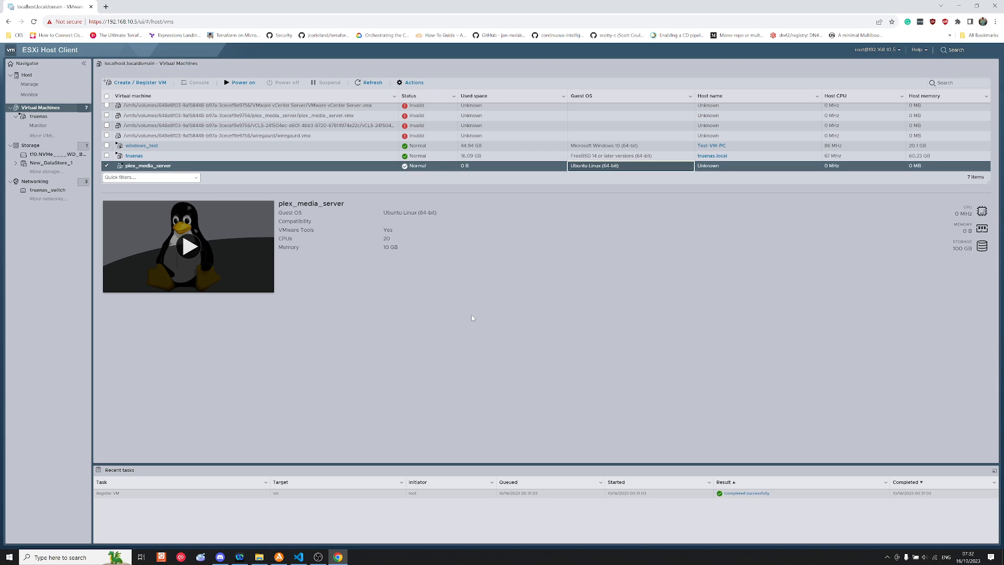
mouse_move(69, 204)
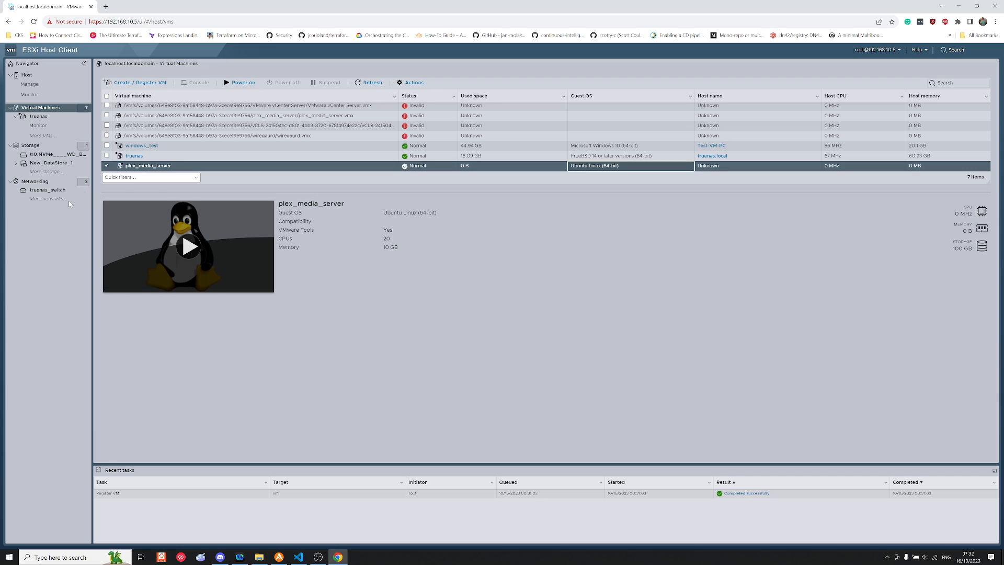
mouse_move(490, 274)
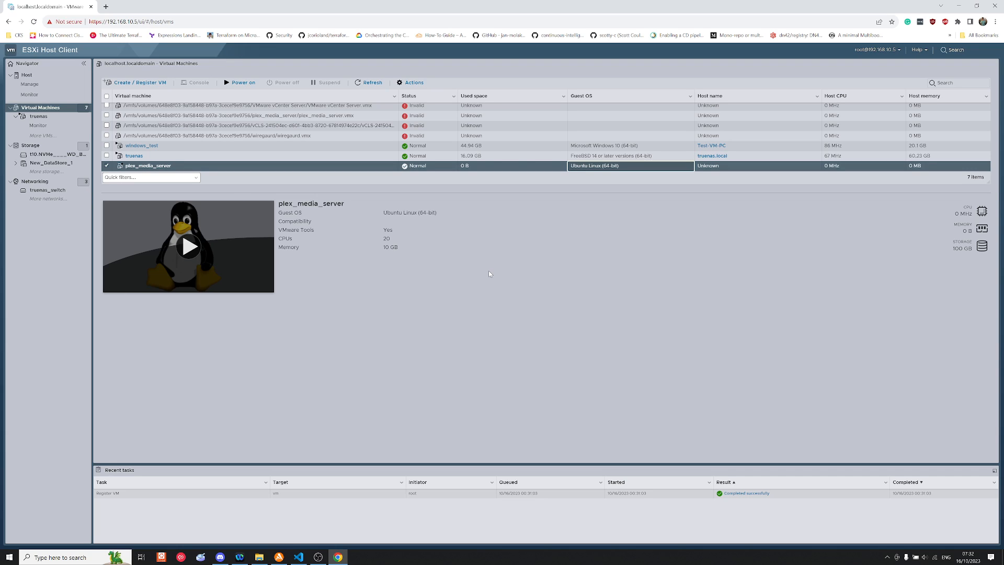
mouse_move(445, 274)
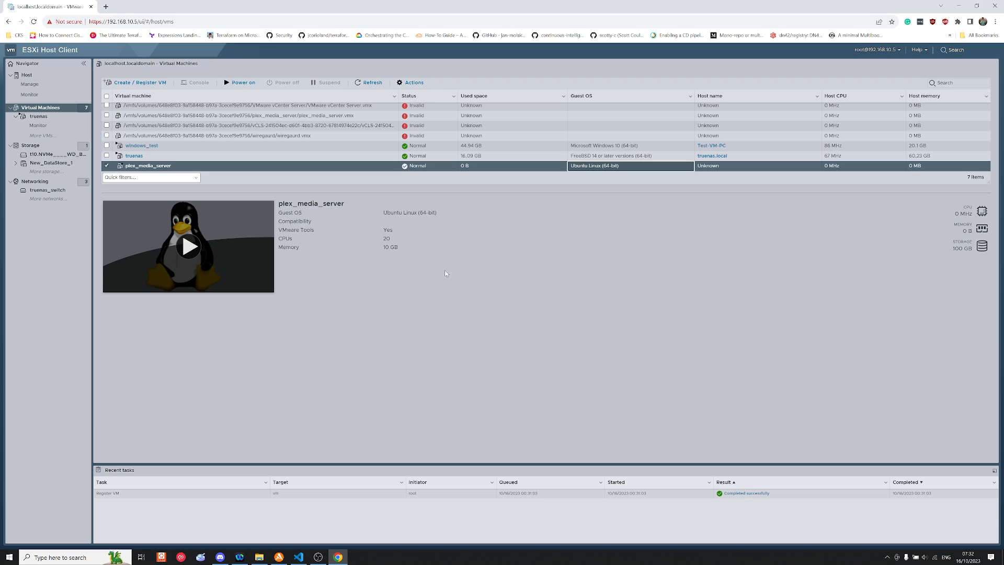
mouse_move(359, 268)
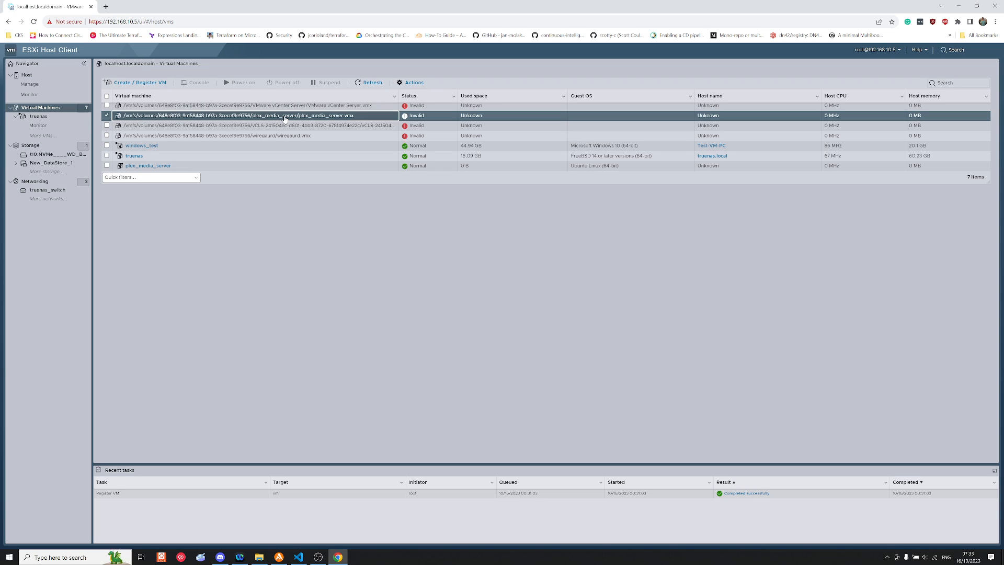
mouse_move(667, 165)
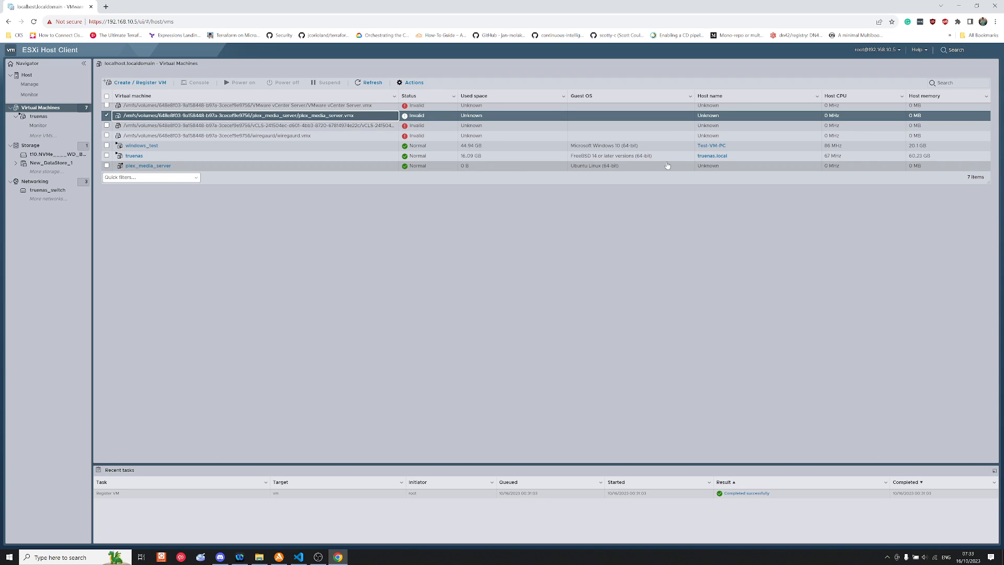
- Unregister the invalid plex_media_server.vmx entry, confirming with Yes
left_click(148, 165)
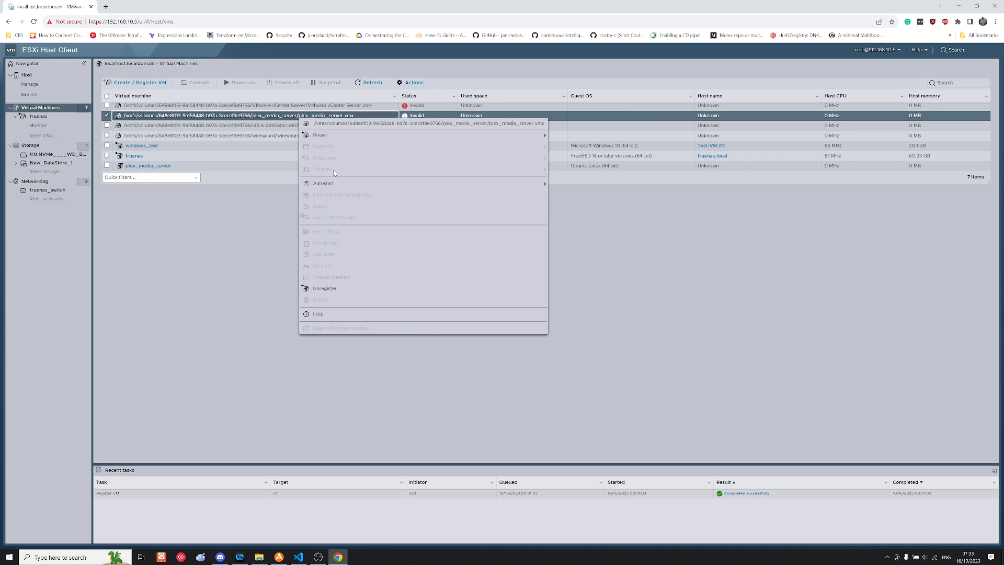
left_click(325, 288)
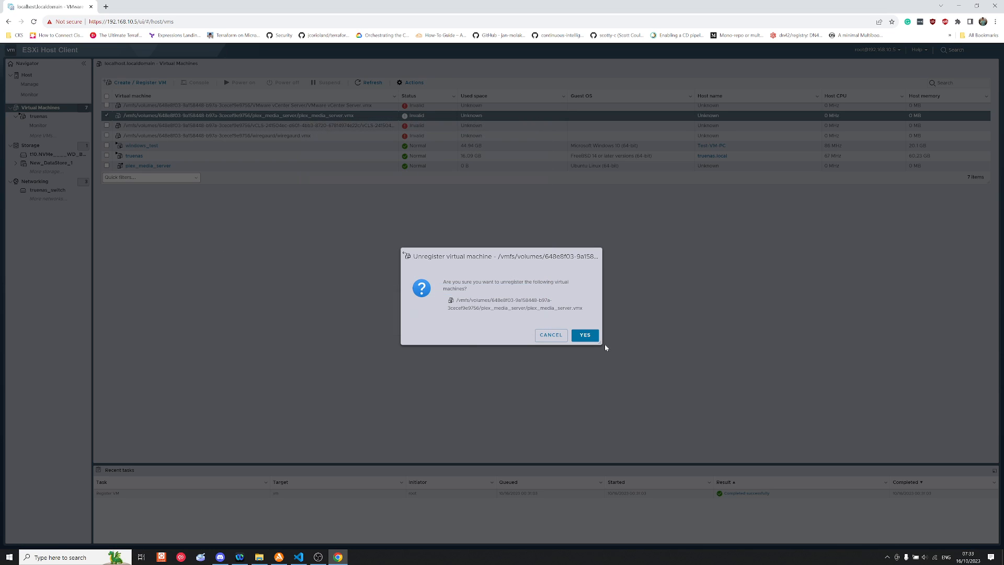
left_click(583, 334)
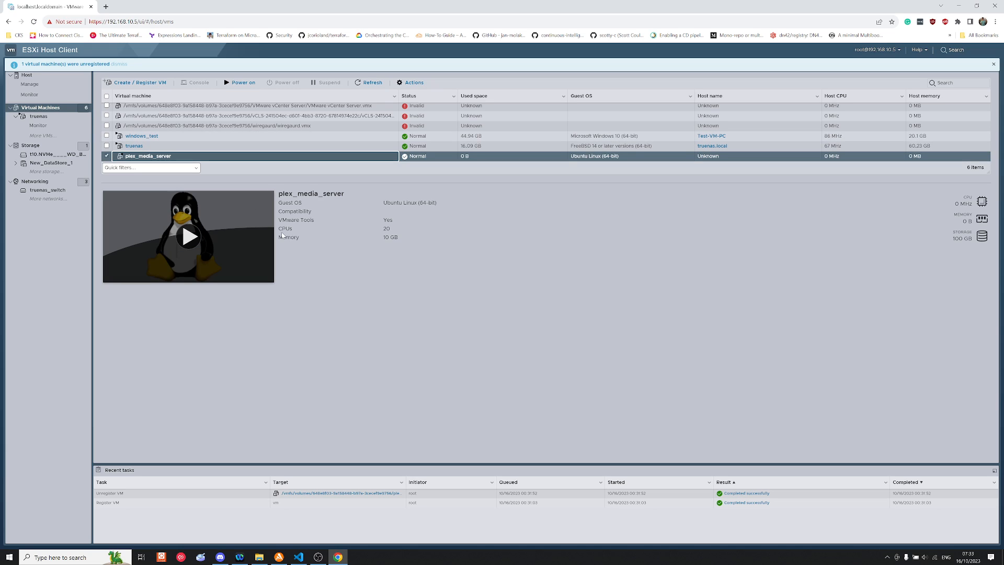
mouse_move(479, 299)
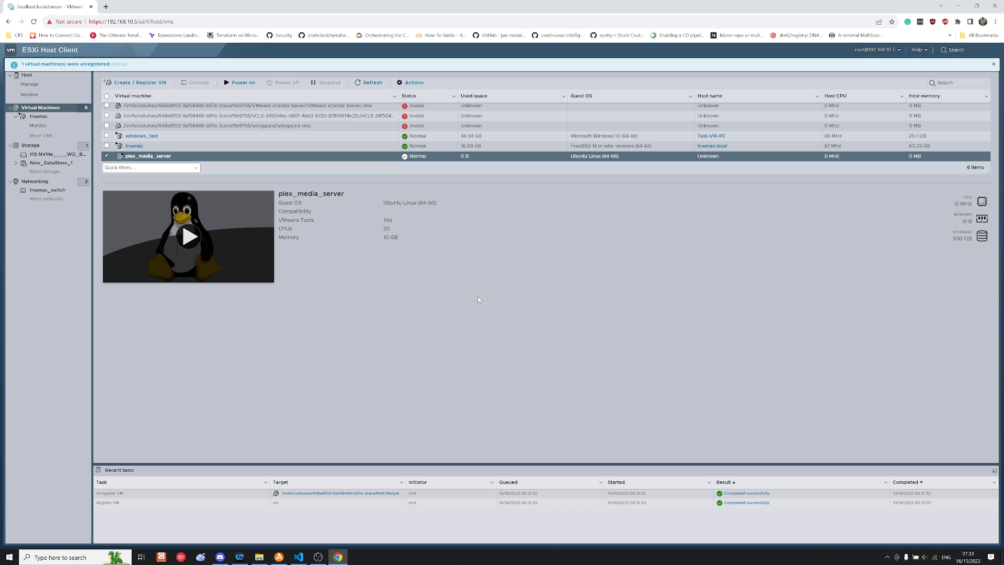
mouse_move(496, 188)
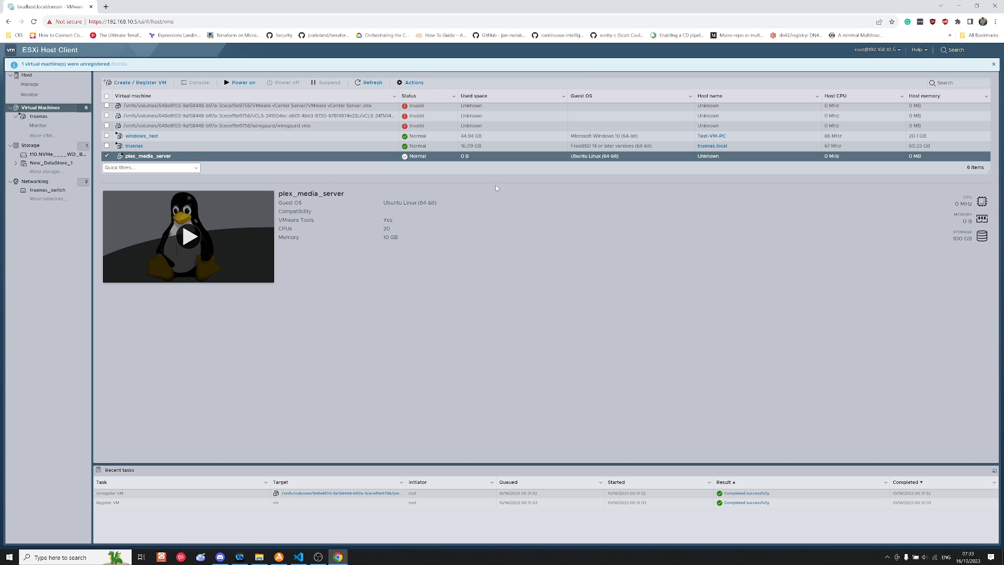
mouse_move(391, 314)
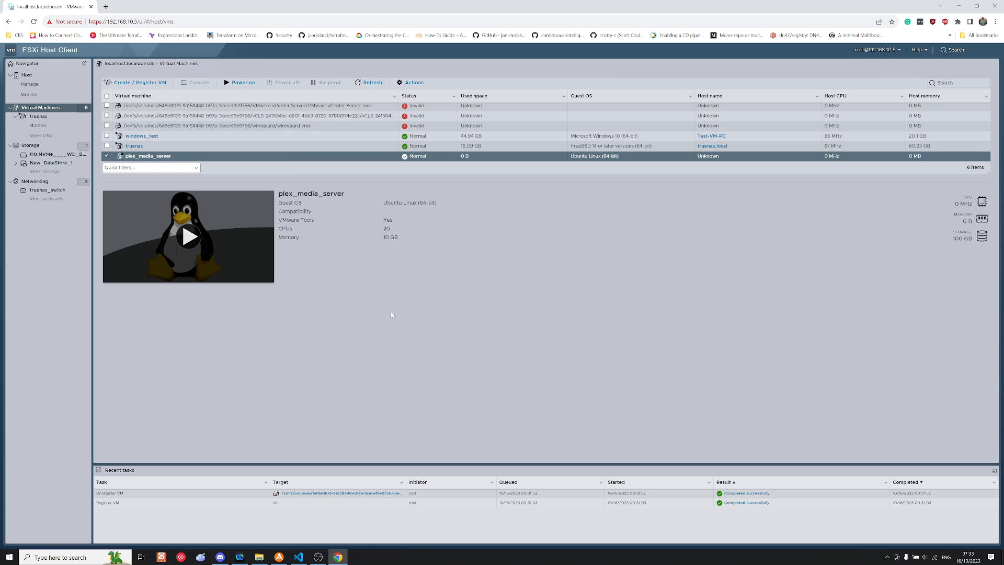
- Power on plex_media_server and answer 'I Moved It' to the host's question
left_click(242, 82)
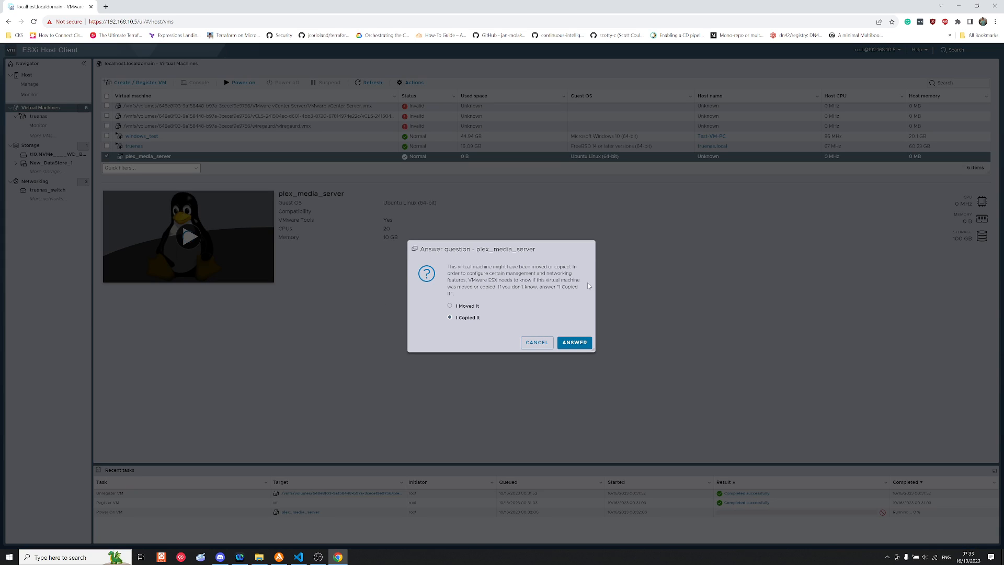
mouse_move(440, 249)
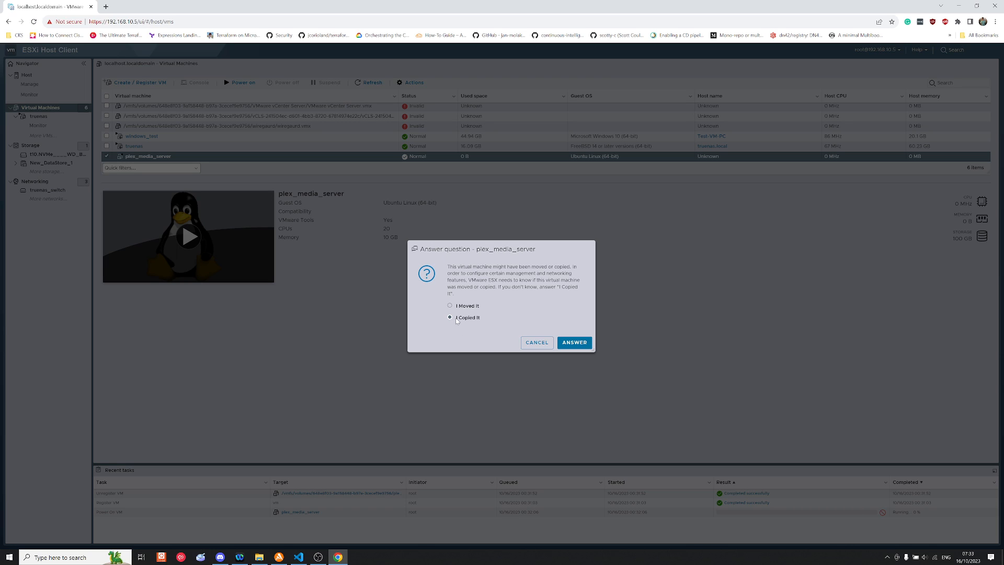
left_click(450, 305)
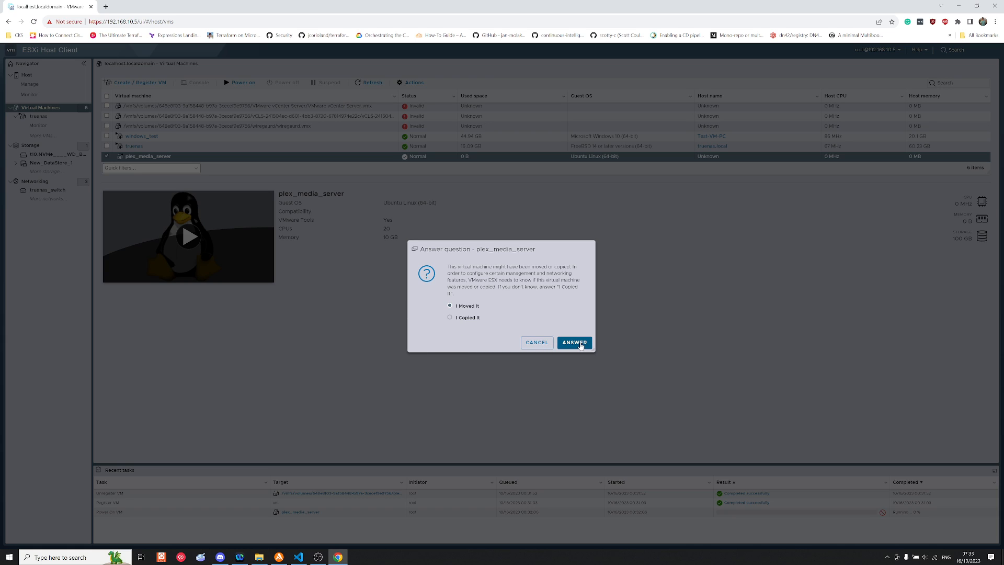
left_click(573, 342)
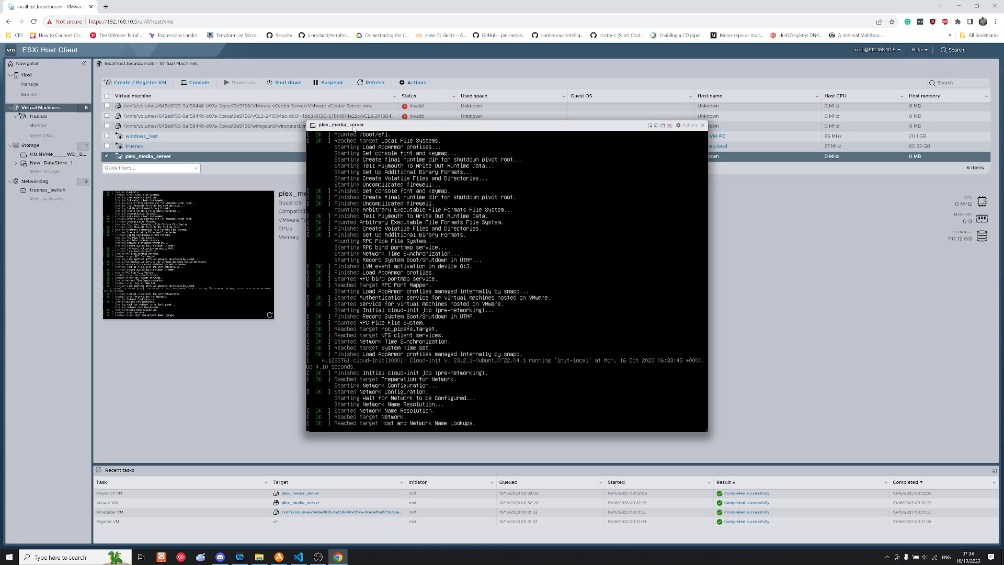
- Focus the console and wait for Ubuntu 22.04.3 to reach the plex login prompt
left_click(661, 124)
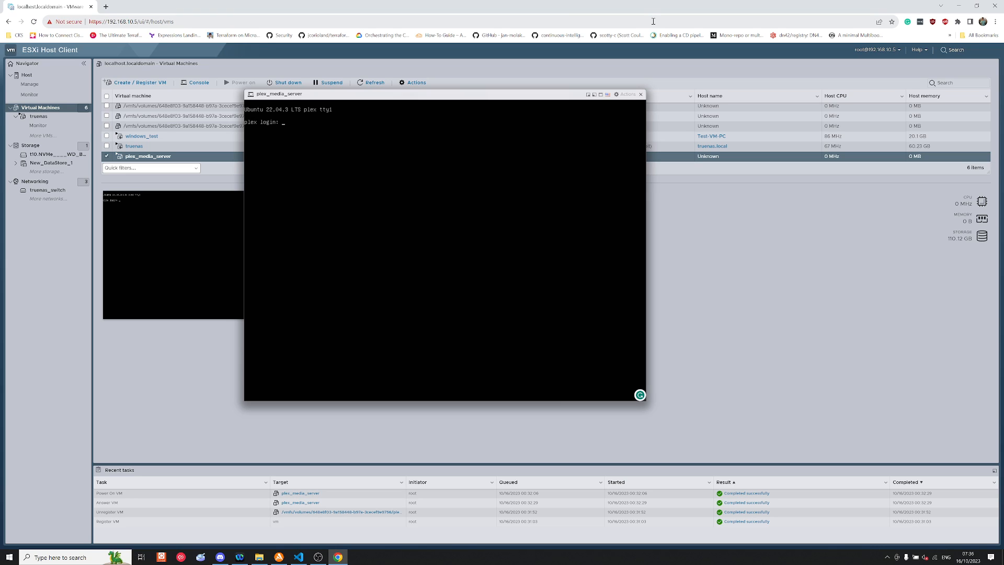
- Log in, run 'sudo docker ps' to confirm plex, sonarr, radarr, jackett running, then exit
type("dc")
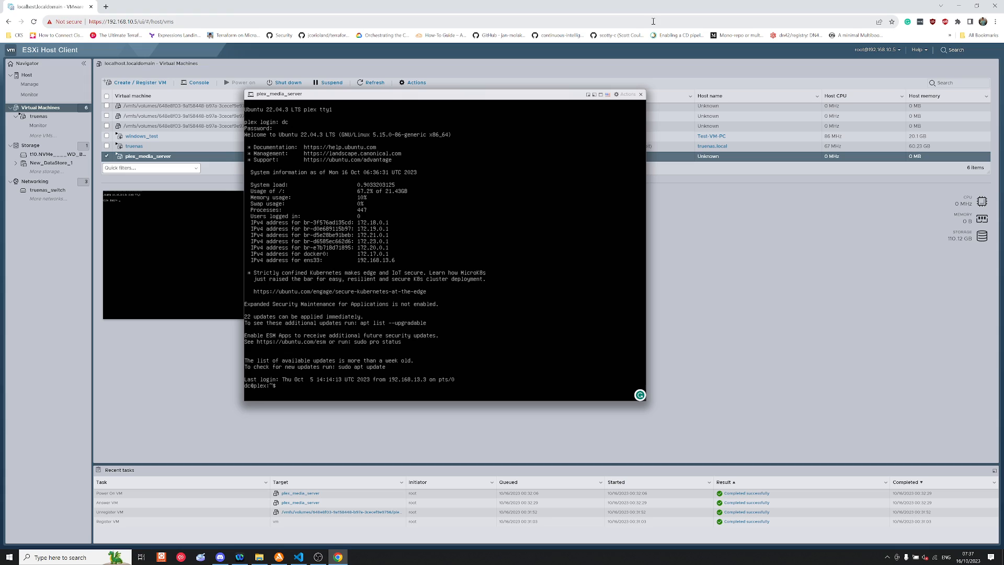
type("docker p")
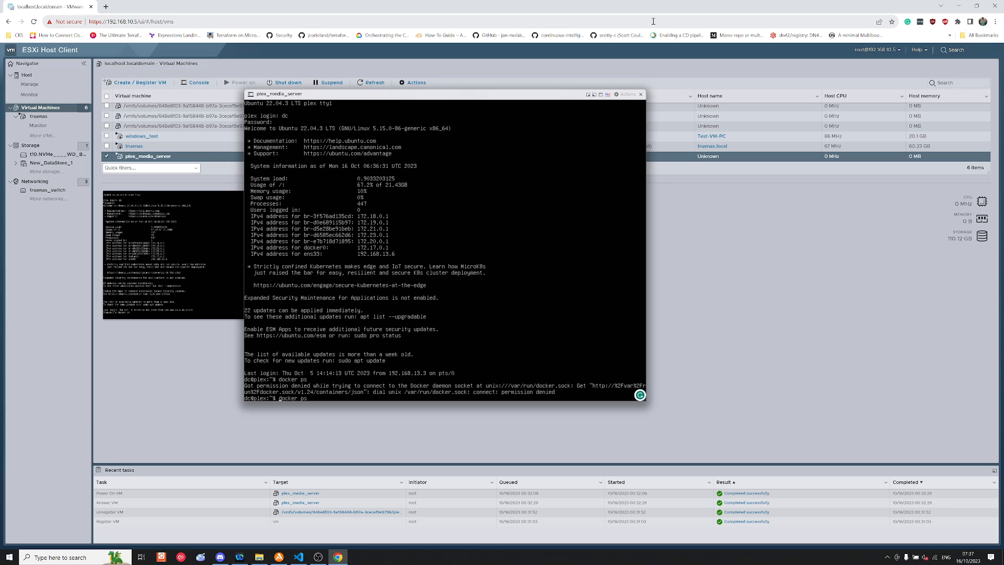
type("sudo docker ps")
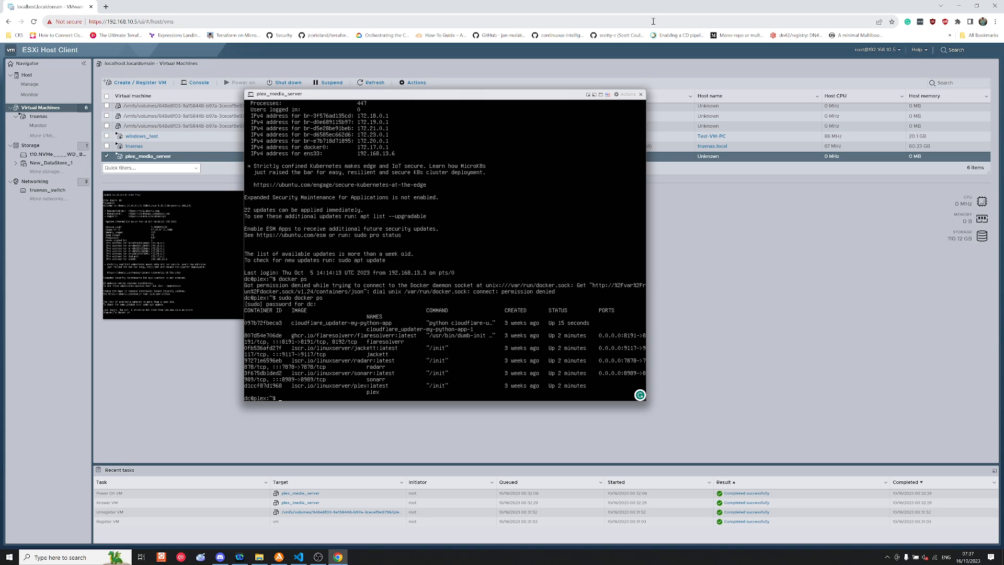
mouse_move(513, 72)
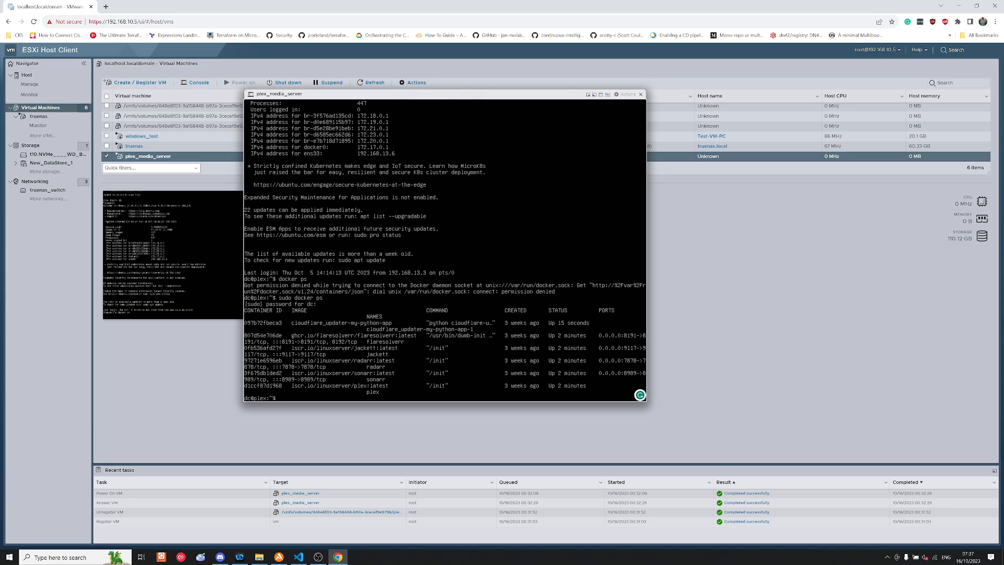
type("exit")
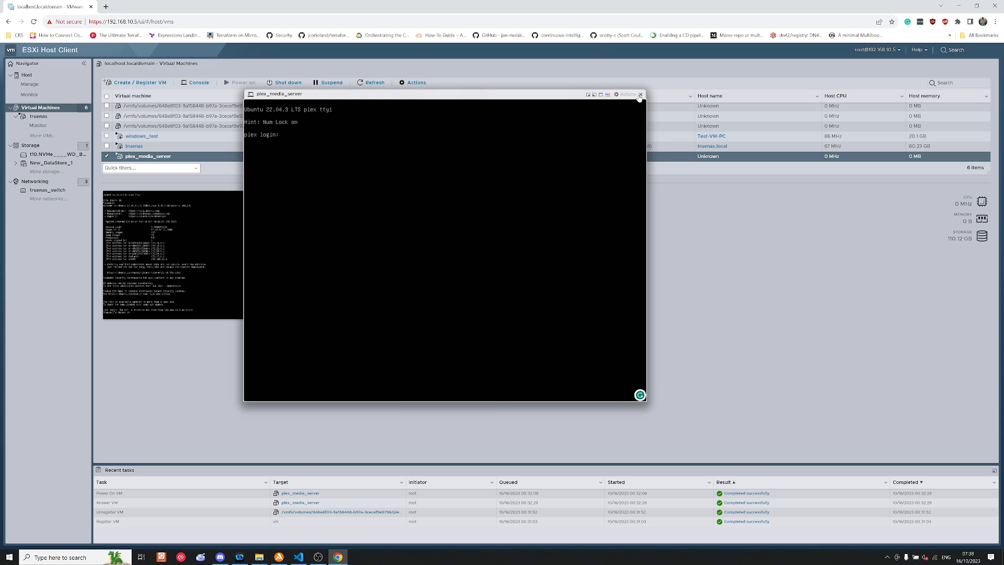
- Close the plex_media_server console window, returning to the VM summary
left_click(639, 94)
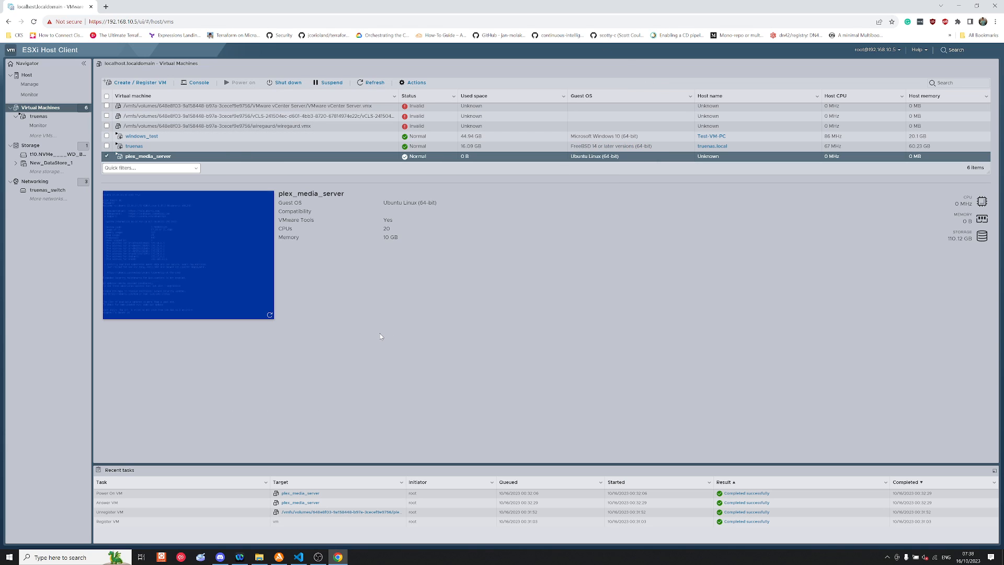
mouse_move(471, 273)
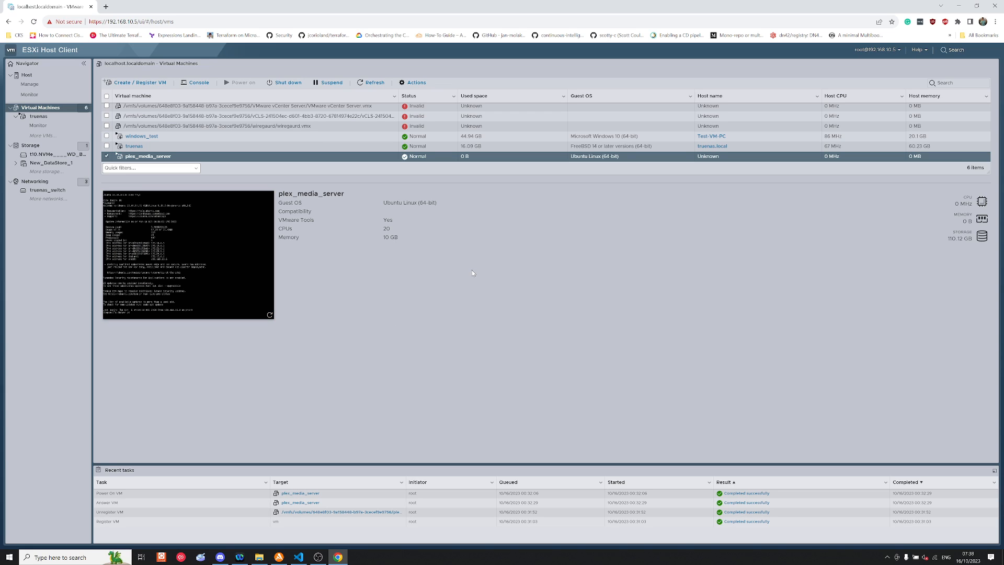
mouse_move(377, 350)
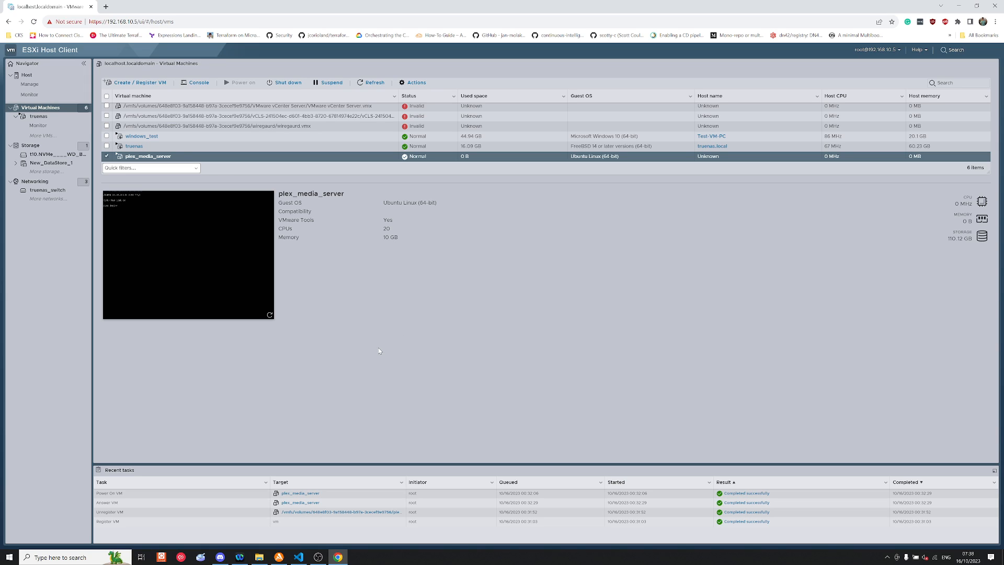
mouse_move(297, 548)
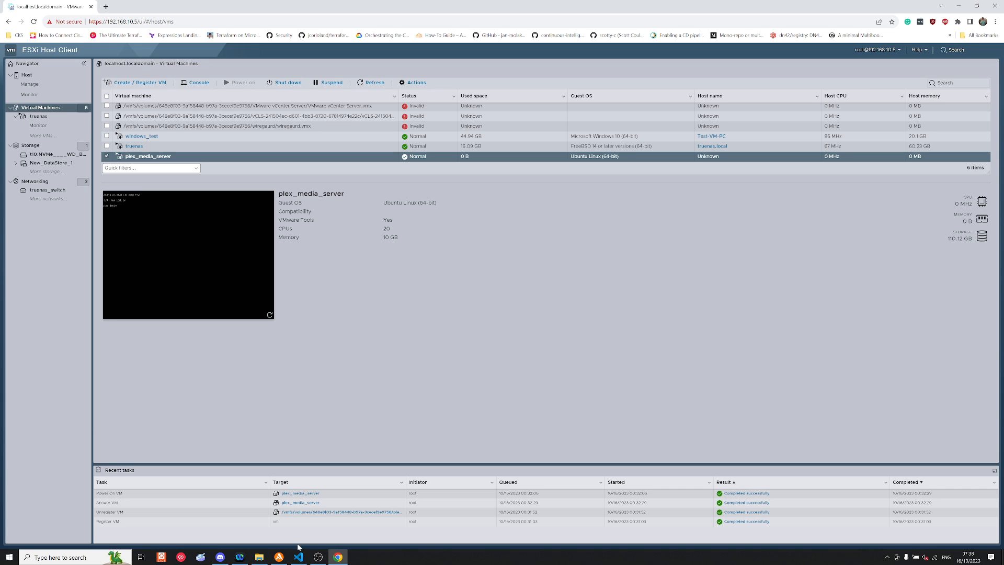